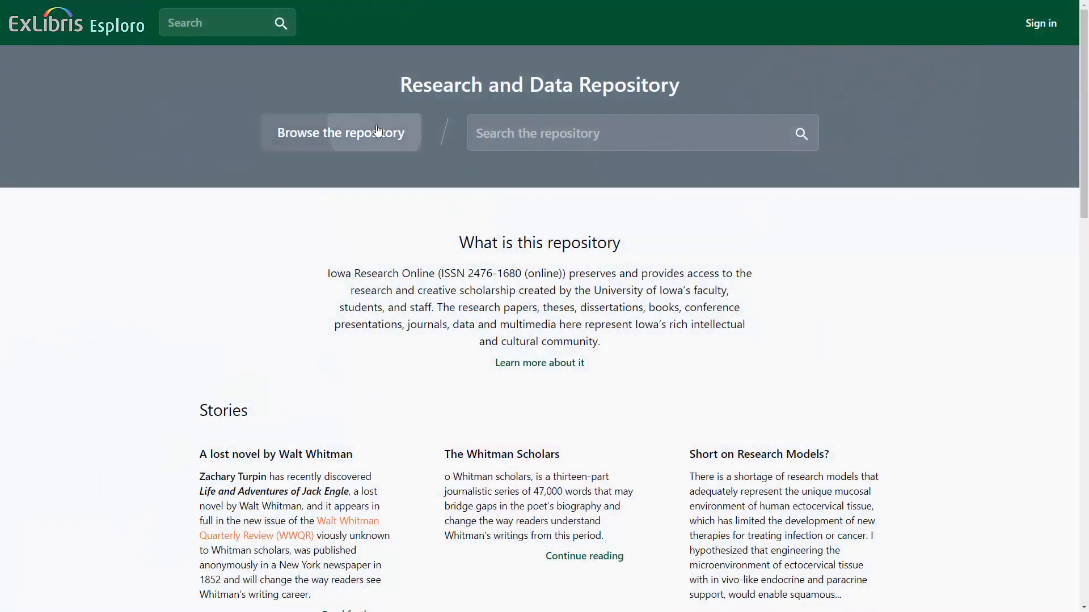
Browse the repository's Biochemistry department page through its About us, Researchers and Works sections
{"action": "left_click", "coordinate": [340, 133]}
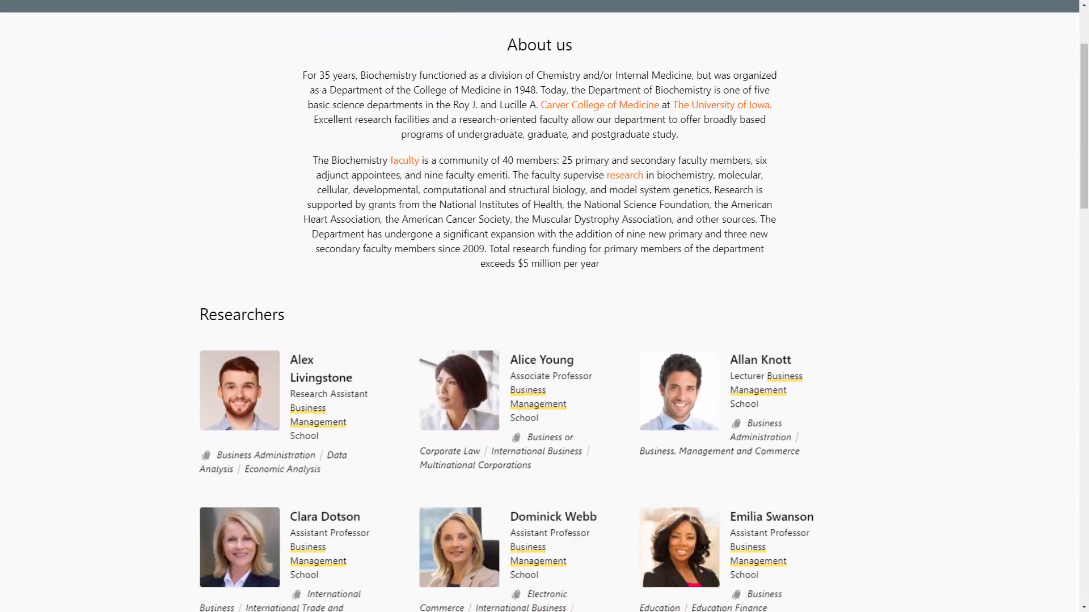
{"action": "scroll", "scroll_direction": "down", "scroll_amount": 3}
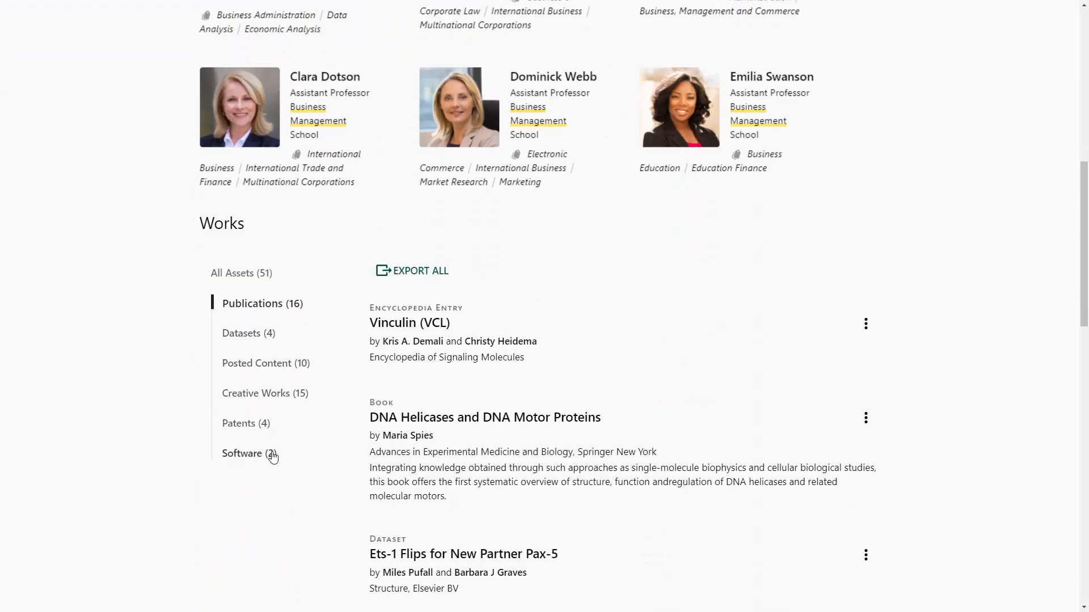
{"action": "scroll", "scroll_direction": "down", "scroll_amount": 3}
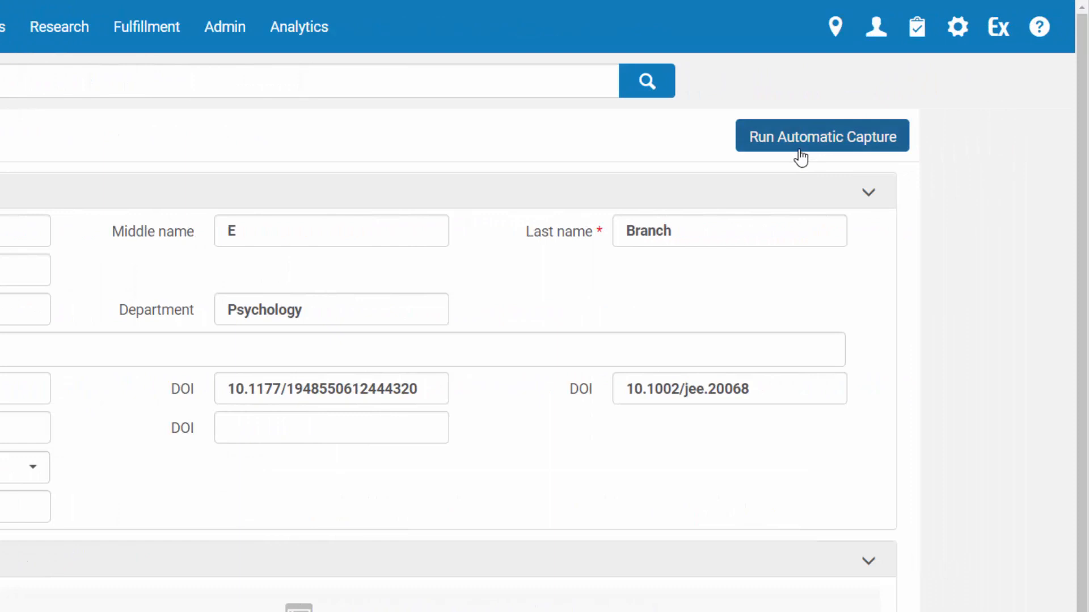
Run automatic capture for the Purdue psychology researcher and review the graded Strong matches results
{"action": "left_click", "coordinate": [822, 136]}
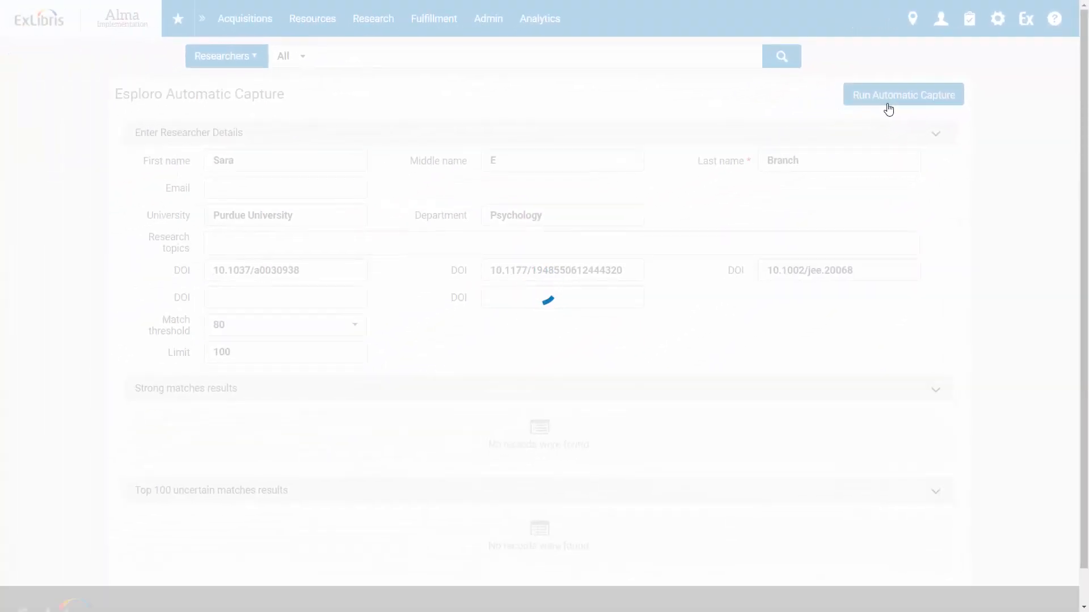
{"action": "left_click", "coordinate": [903, 94]}
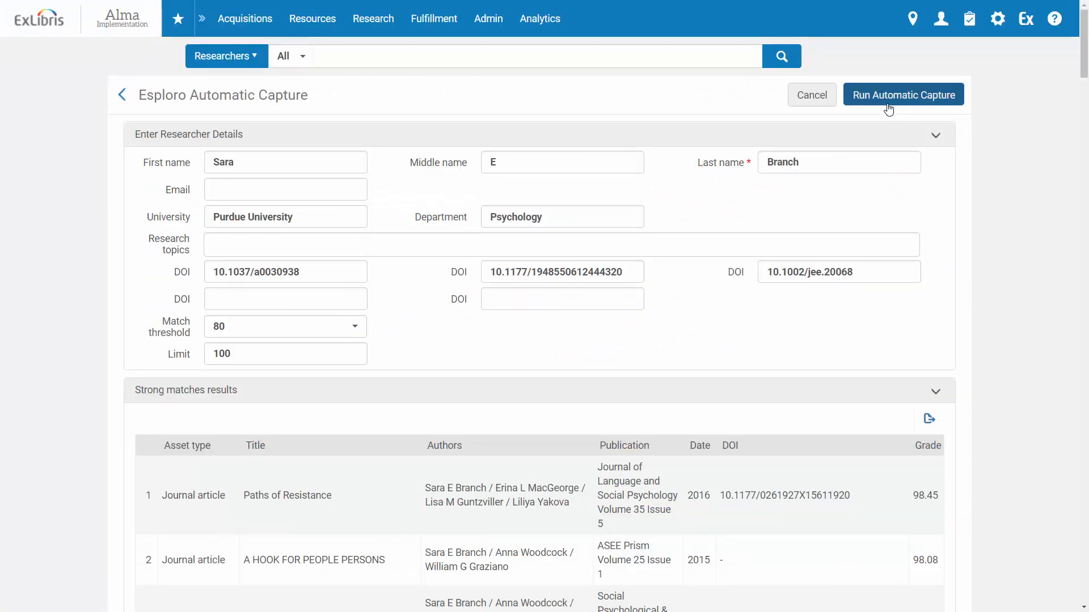
{"action": "scroll", "scroll_direction": "down", "scroll_amount": 3}
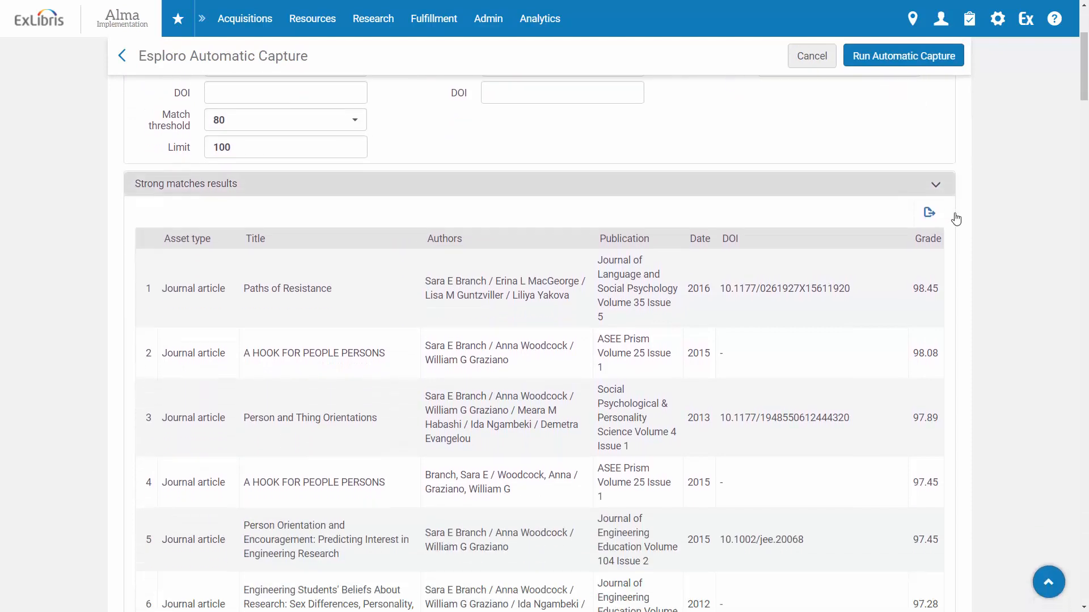
{"action": "scroll", "scroll_direction": "down", "scroll_amount": 3}
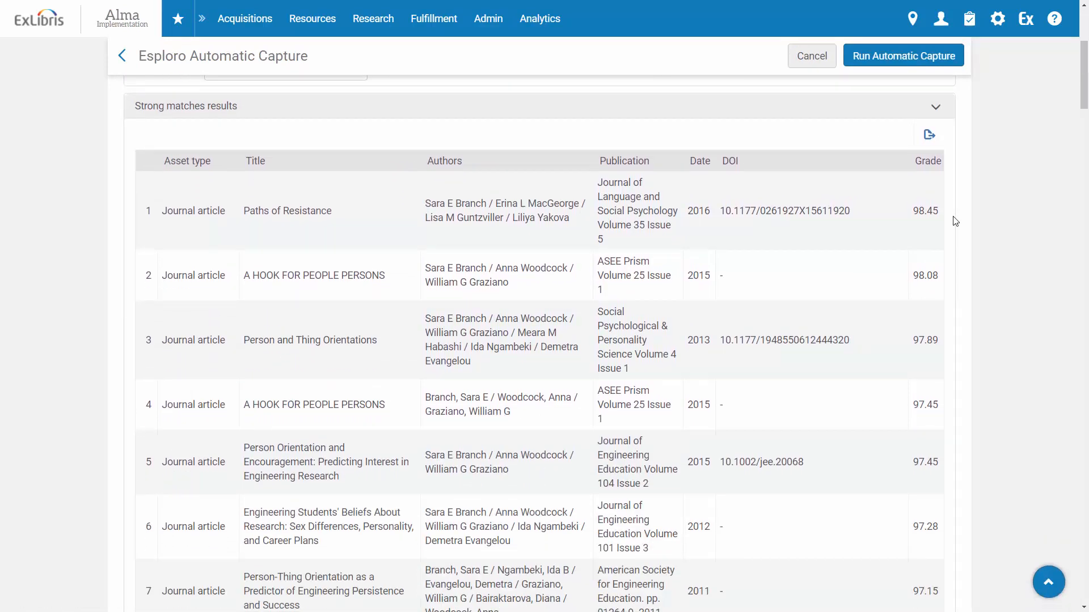
{"action": "scroll", "scroll_direction": "down", "scroll_amount": 3}
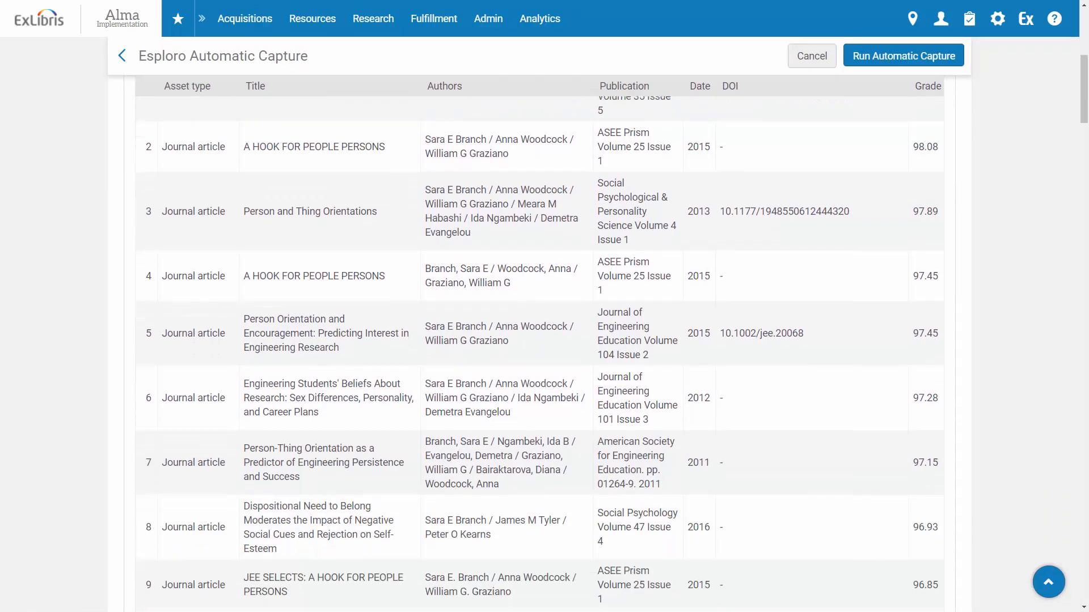
{"action": "scroll", "scroll_direction": "down", "scroll_amount": 3}
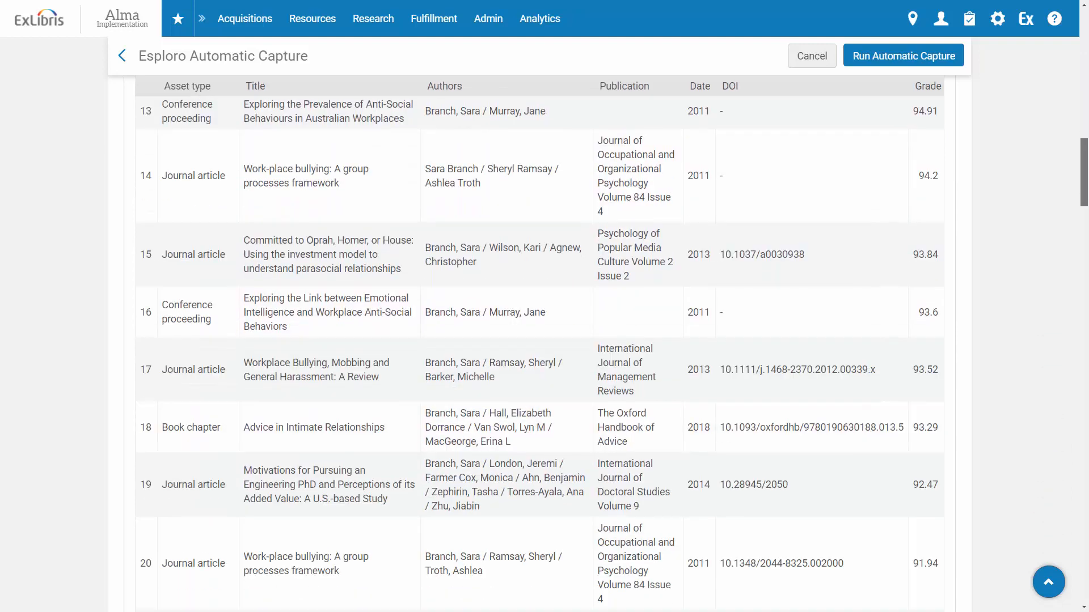
{"action": "scroll", "scroll_direction": "down", "scroll_amount": 3}
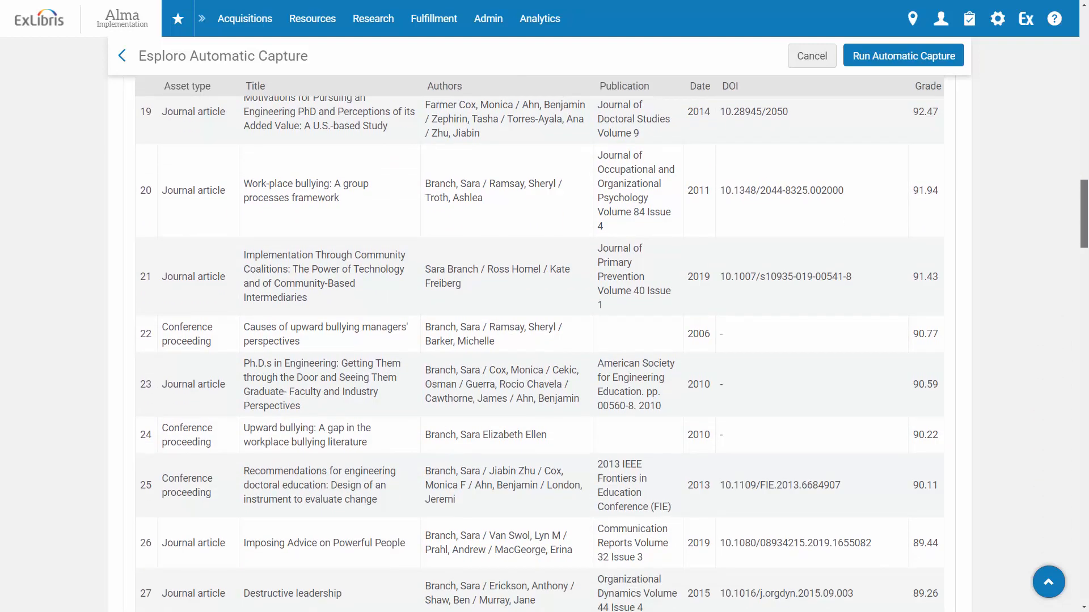
{"action": "left_click", "coordinate": [444, 85]}
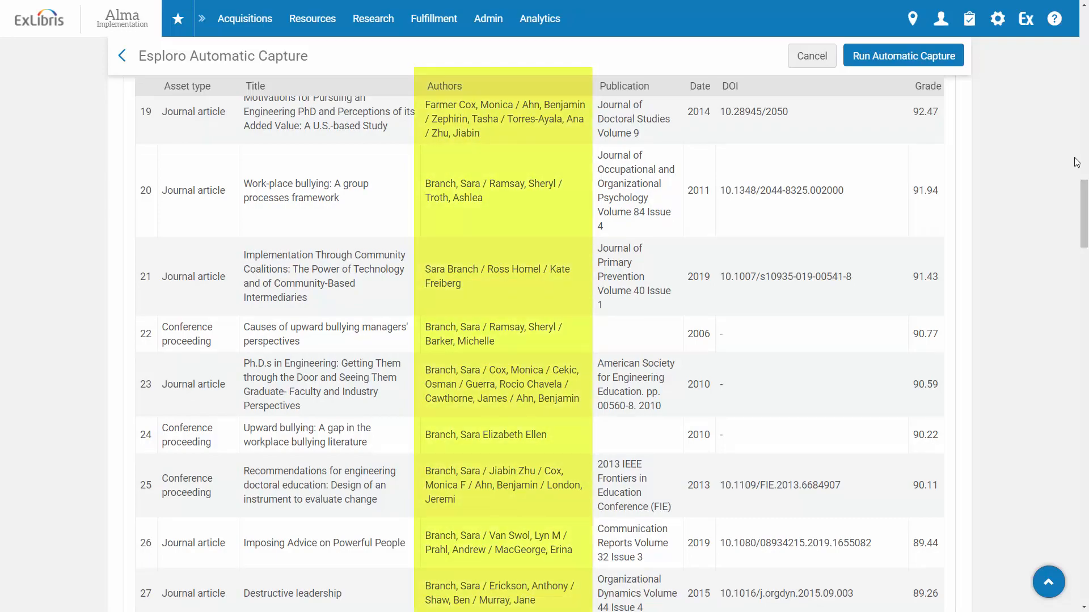
{"action": "scroll", "scroll_direction": "down", "scroll_amount": 3}
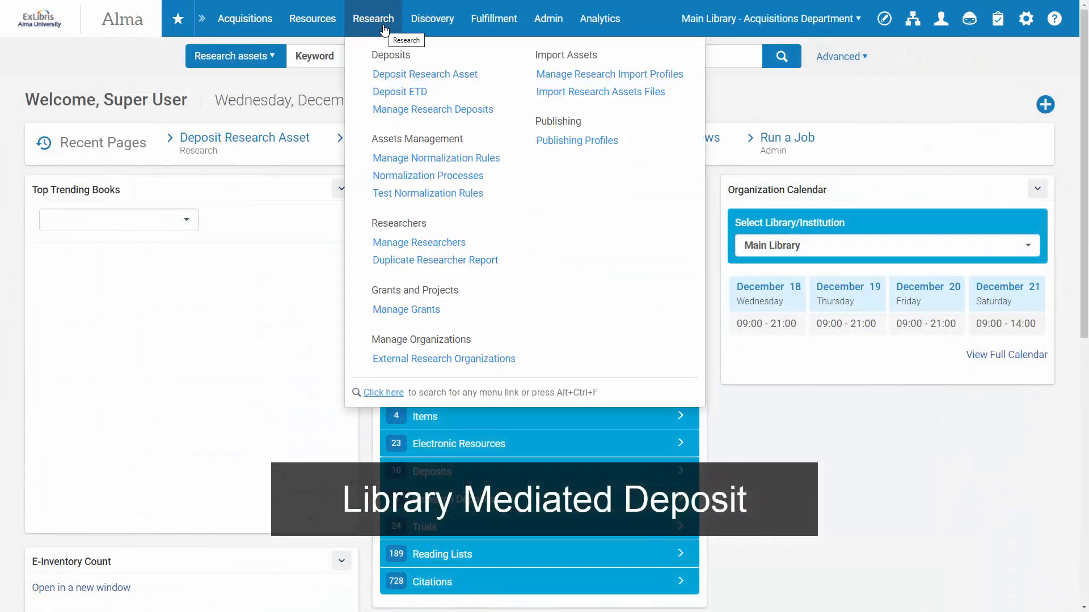
Start a Faculty of Medicine deposit as Publication: Journal article with PMID 28922979
{"action": "left_click", "coordinate": [424, 73]}
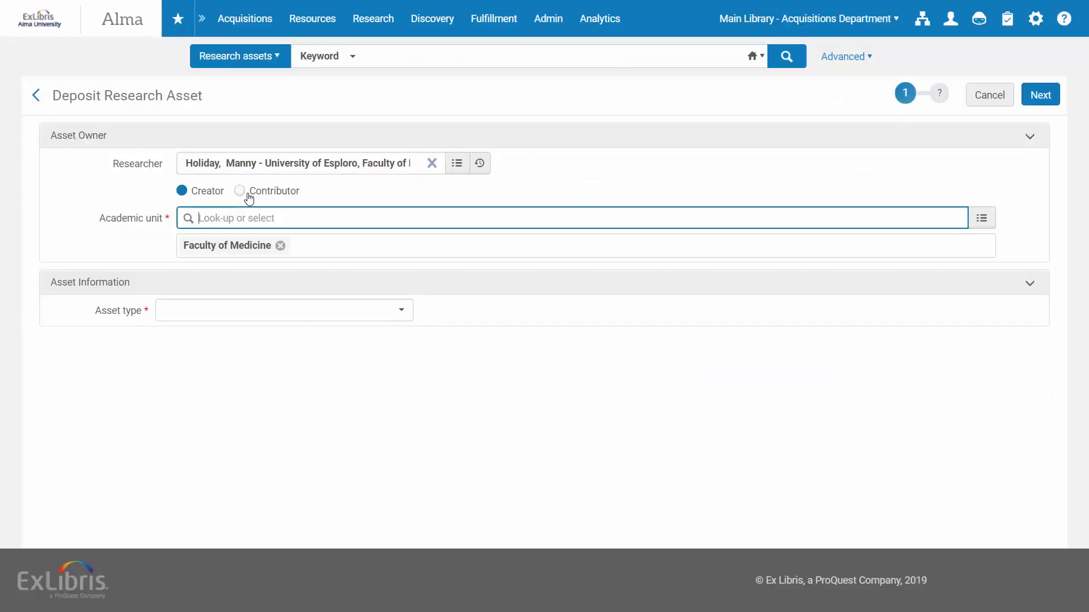
{"action": "left_click", "coordinate": [283, 310]}
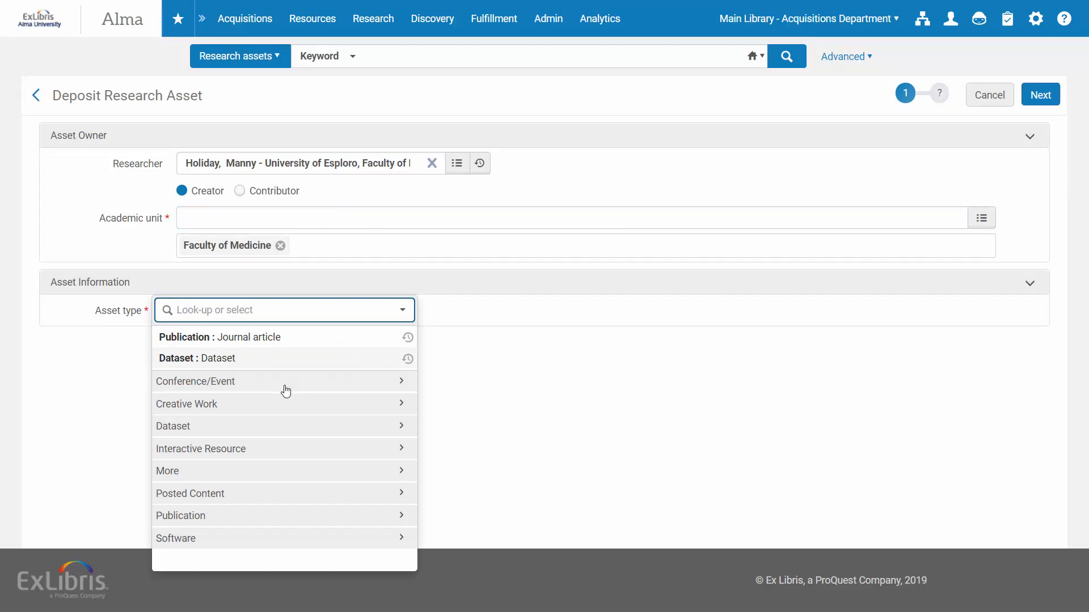
{"action": "left_click", "coordinate": [186, 403]}
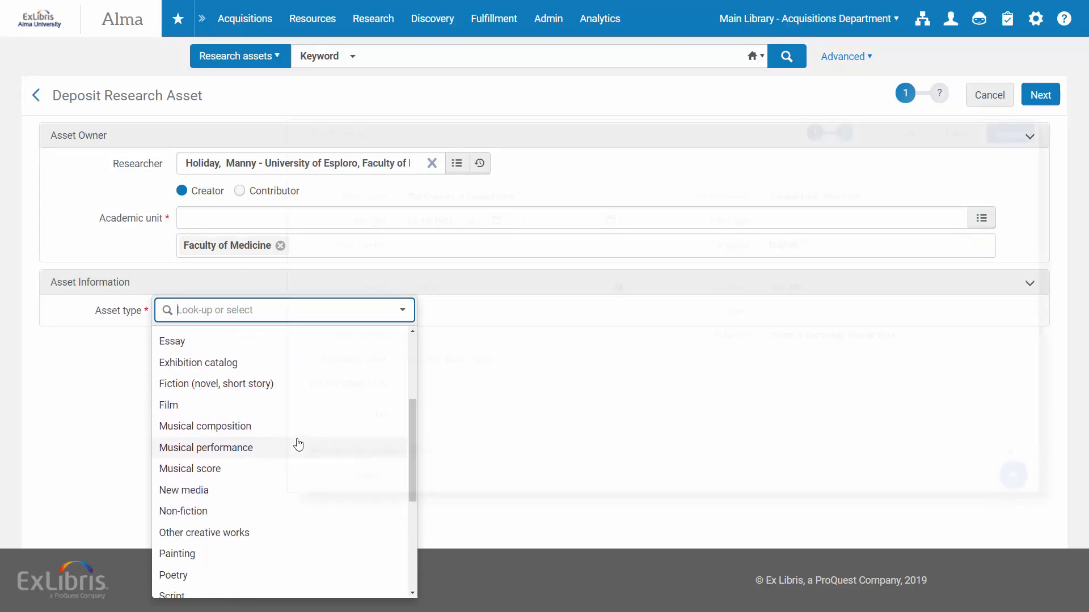
{"action": "left_click", "coordinate": [205, 447]}
{"action": "type", "text": "28922979"}
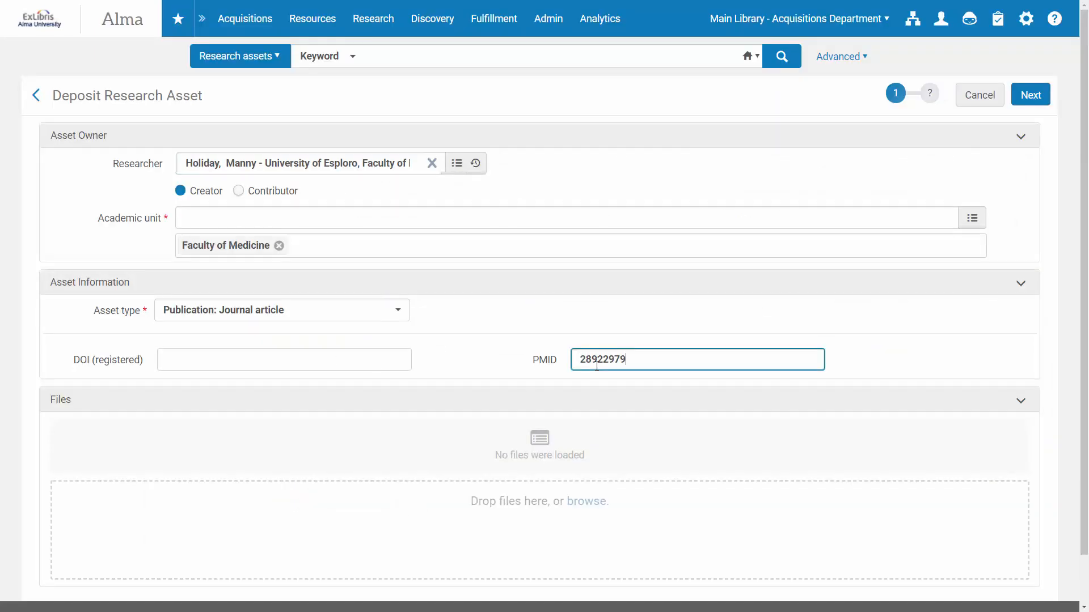
{"action": "left_click", "coordinate": [1030, 94]}
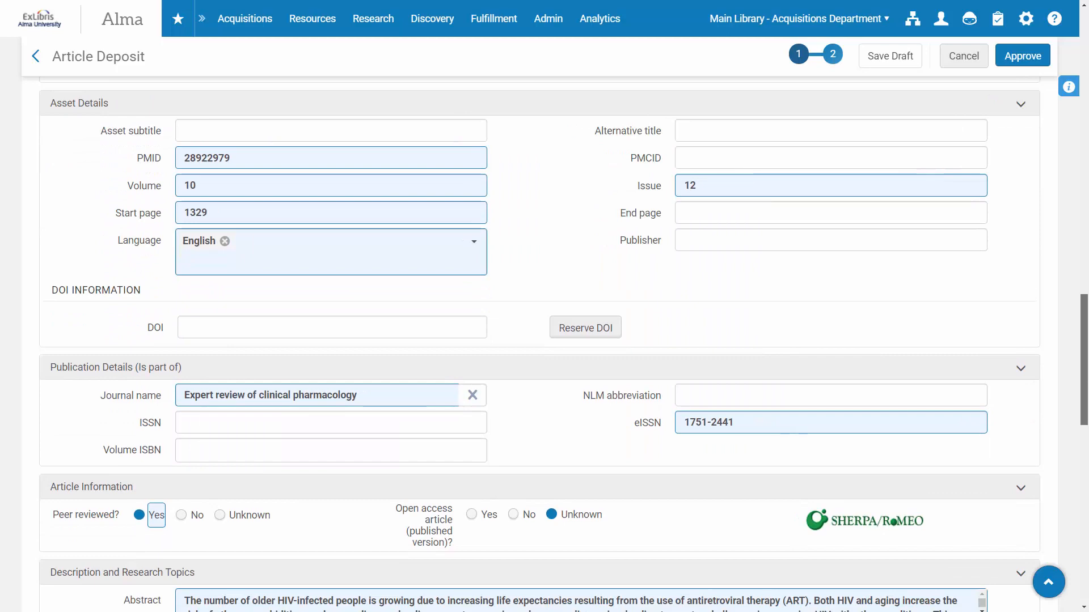
Add a relationship to the Drug C chemical composition analysis asset of type 'is publication of'
{"action": "scroll", "scroll_direction": "down", "scroll_amount": 3}
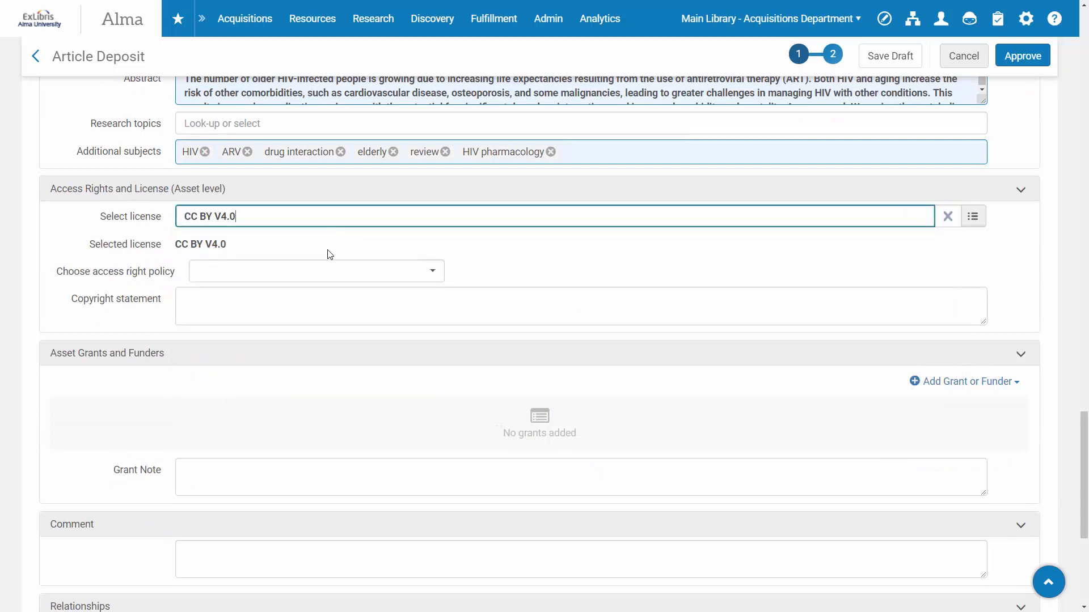
{"action": "scroll", "scroll_direction": "down", "scroll_amount": 3}
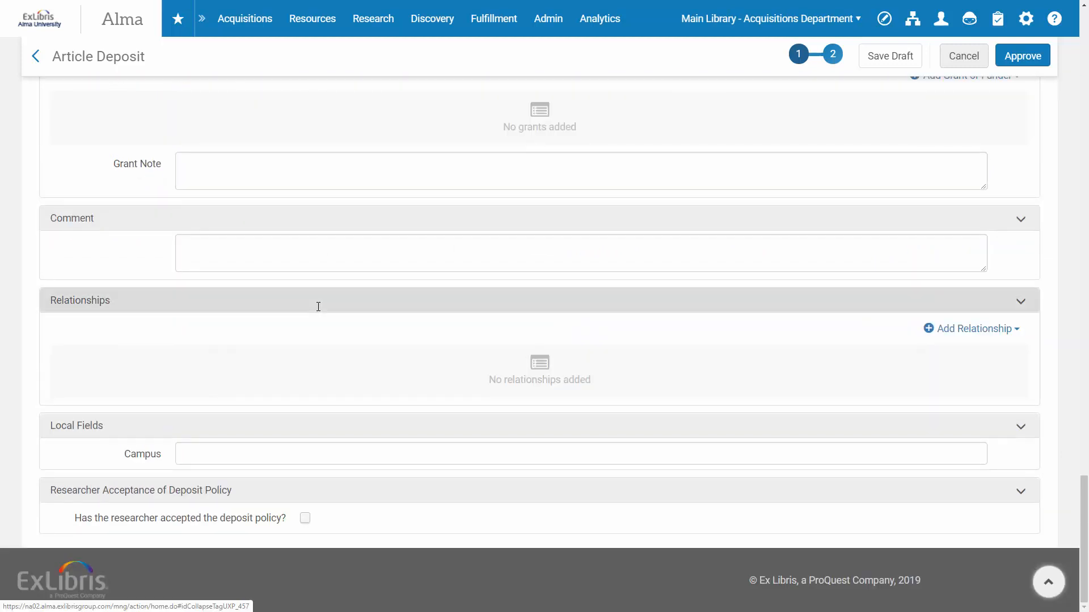
{"action": "left_click", "coordinate": [970, 329]}
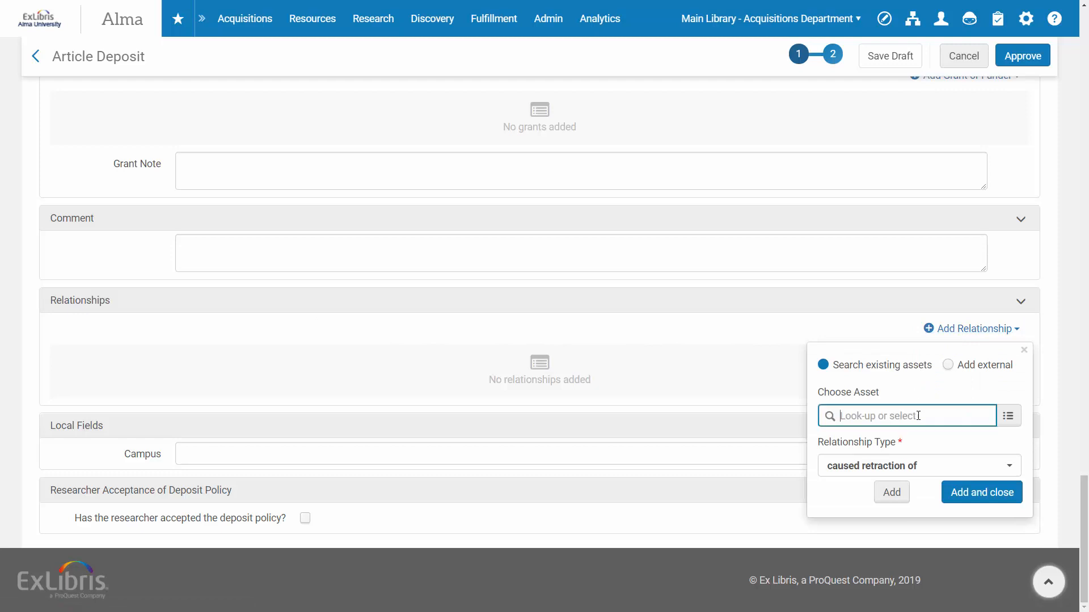
{"action": "type", "text": "Drug C chemical composition analysis"}
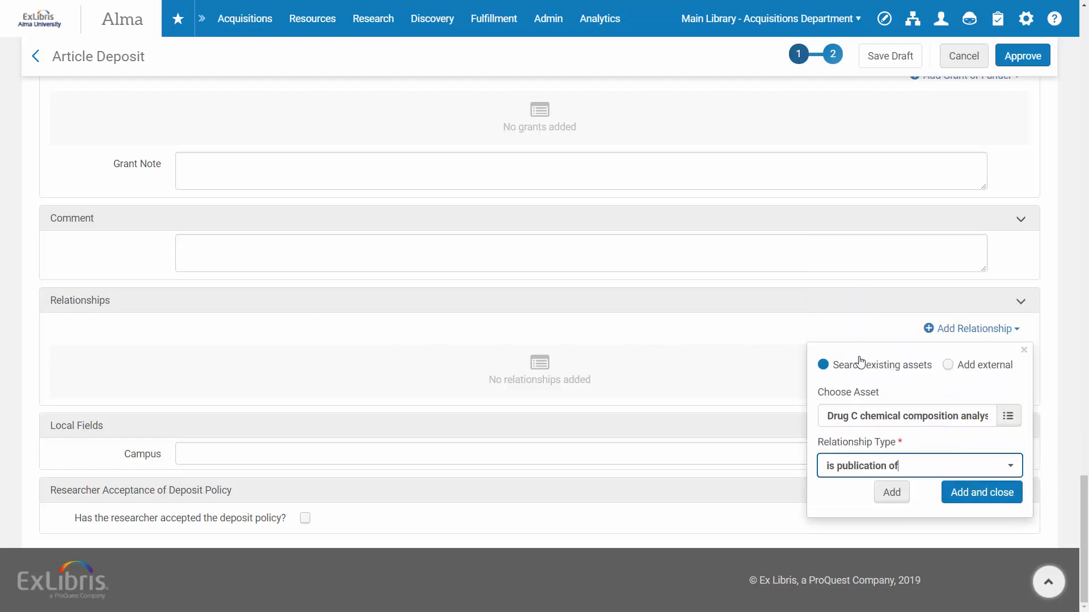
{"action": "left_click", "coordinate": [981, 492]}
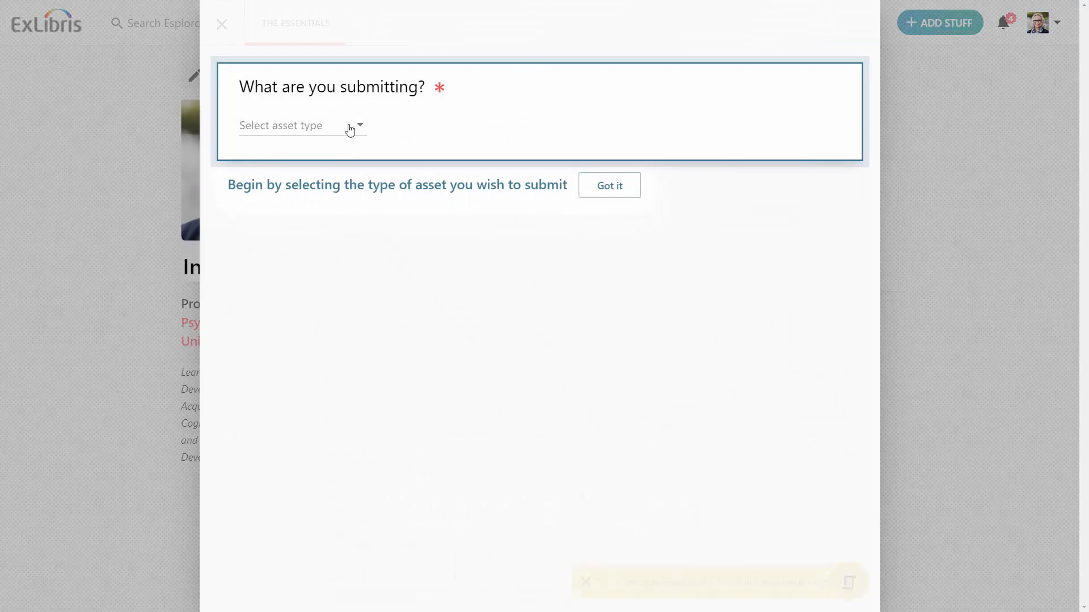
Submit the 'Minding the gaps' journal article through the Publication > Journal article wizard
{"action": "left_click", "coordinate": [302, 126]}
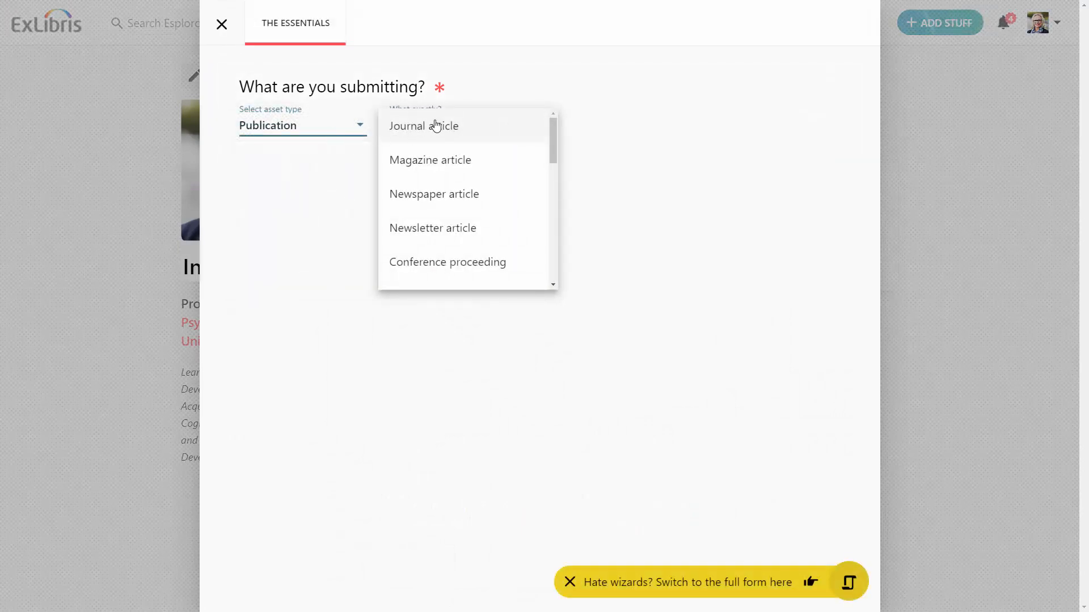
{"action": "left_click", "coordinate": [423, 126]}
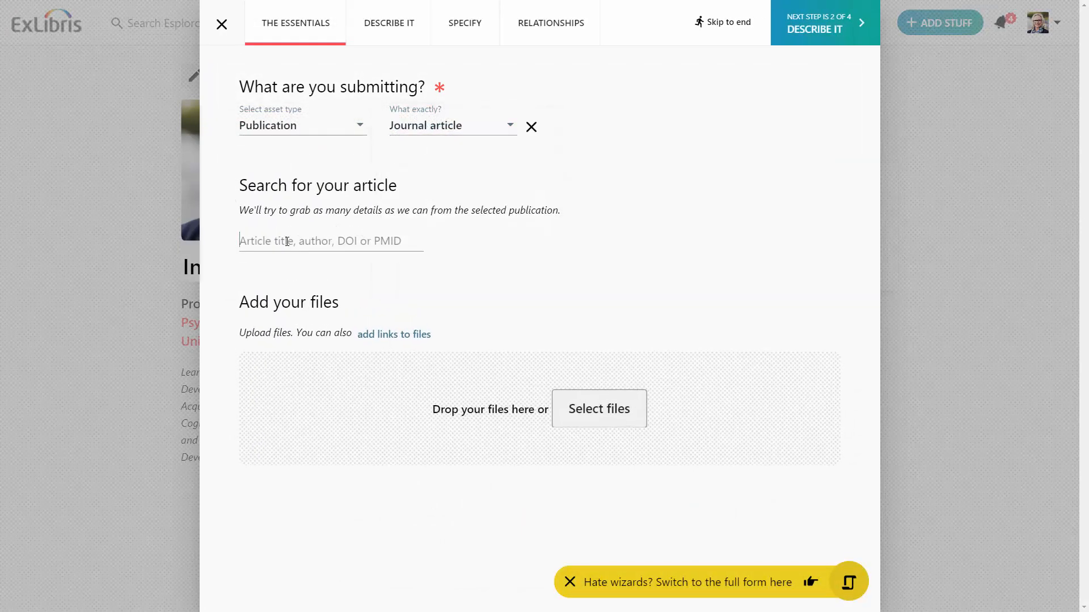
{"action": "type", "text": "Minding the gaps"}
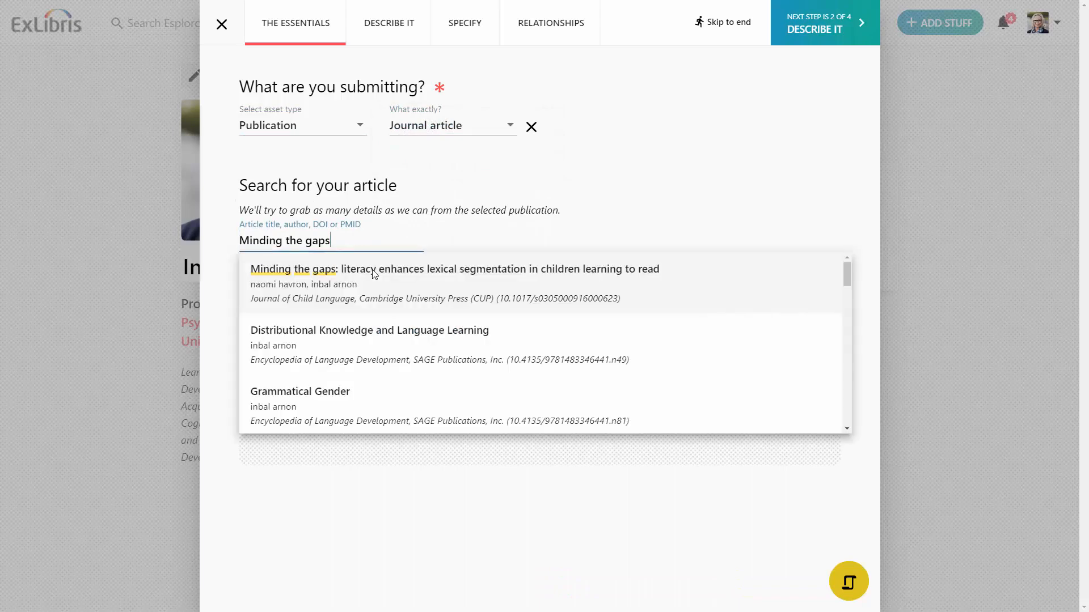
{"action": "left_click", "coordinate": [455, 283]}
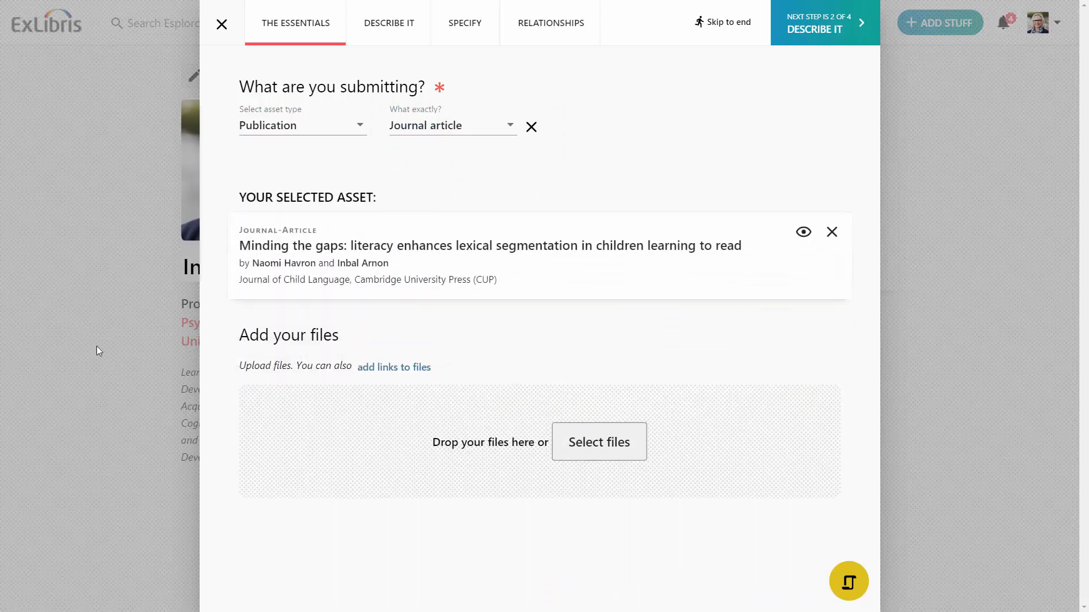
{"action": "left_click", "coordinate": [599, 441]}
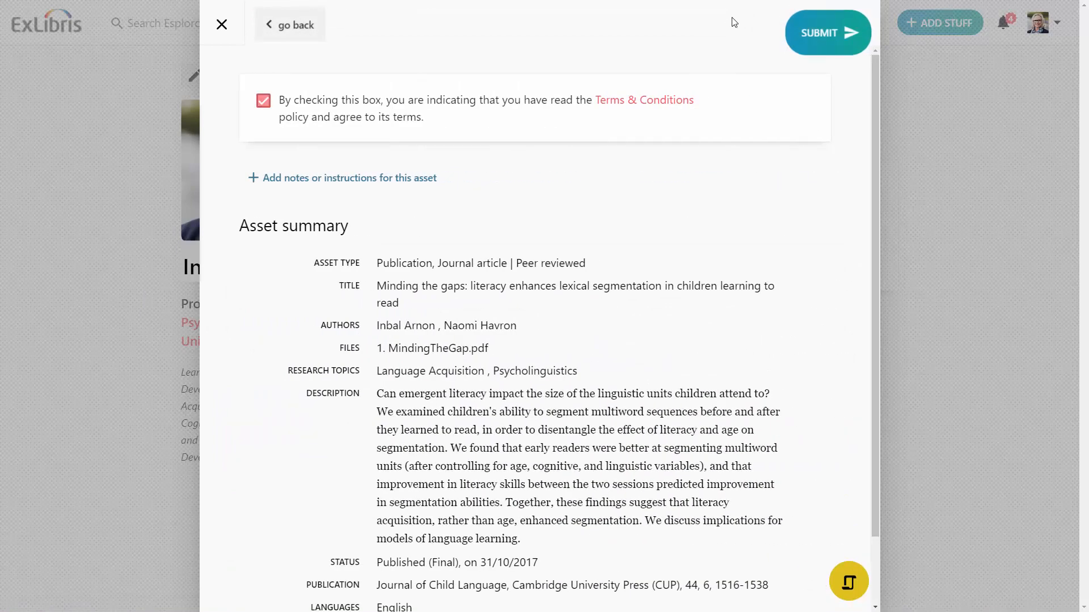
{"action": "left_click", "coordinate": [828, 32]}
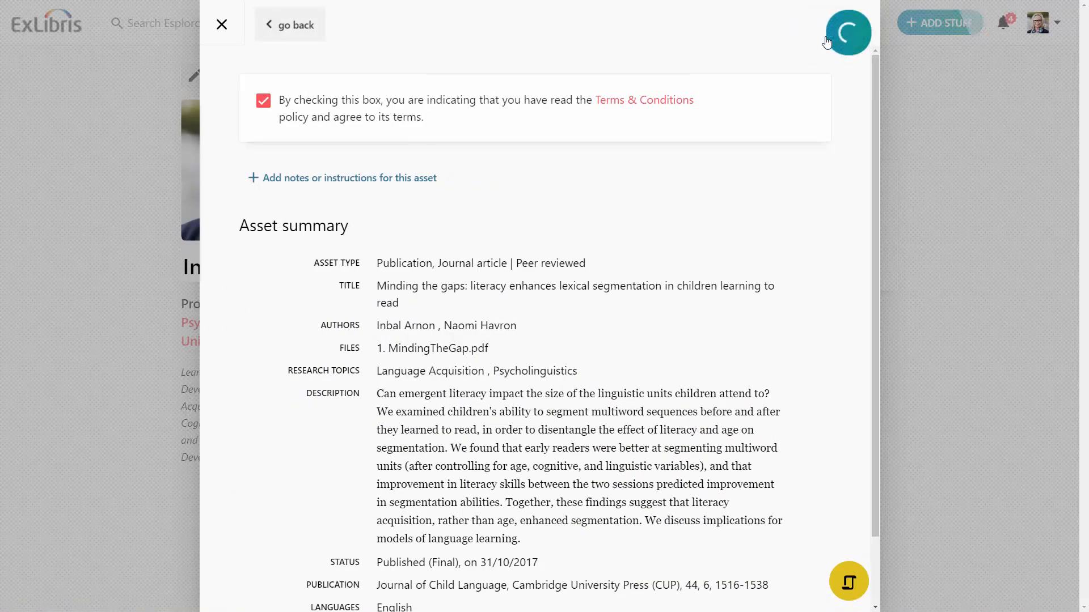
{"action": "left_click", "coordinate": [221, 24]}
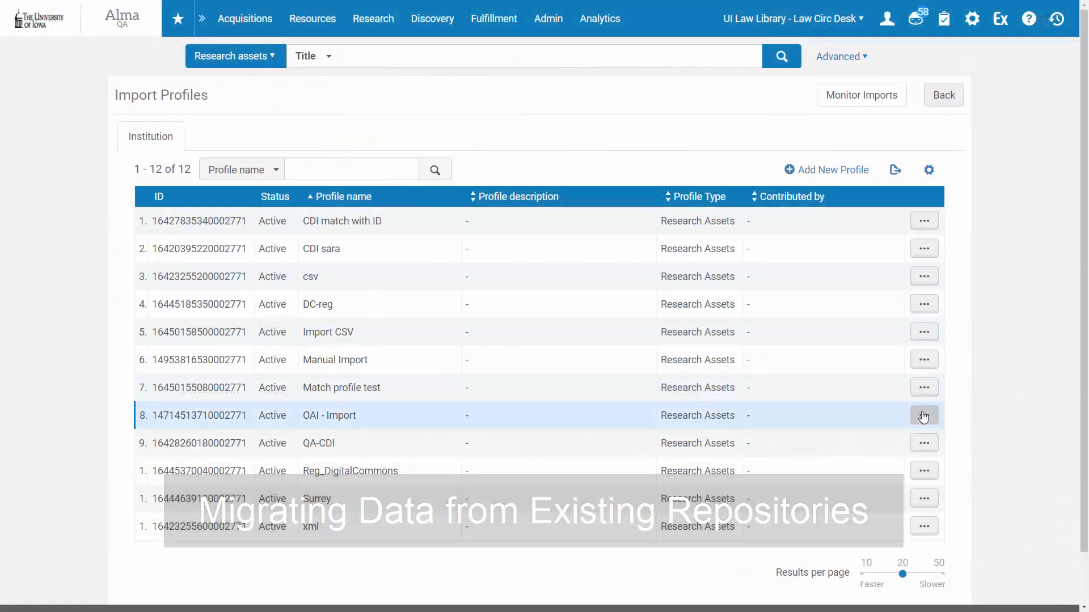
Open the report for the 2019-06-26 OAI - Import job: 6594 processed, 6584 imported
{"action": "left_click", "coordinate": [923, 415]}
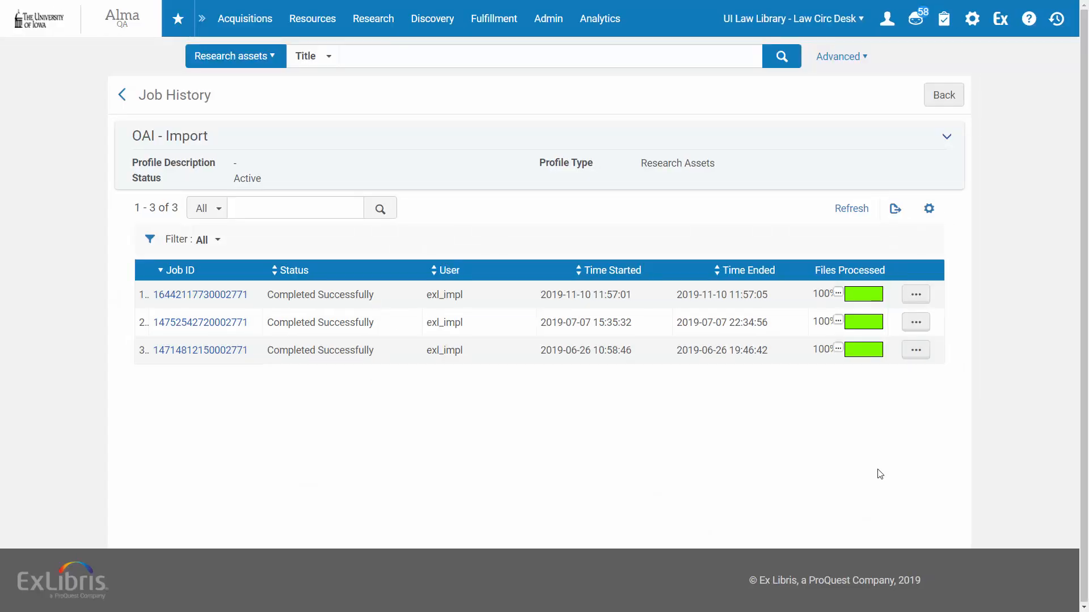
{"action": "left_click", "coordinate": [914, 350]}
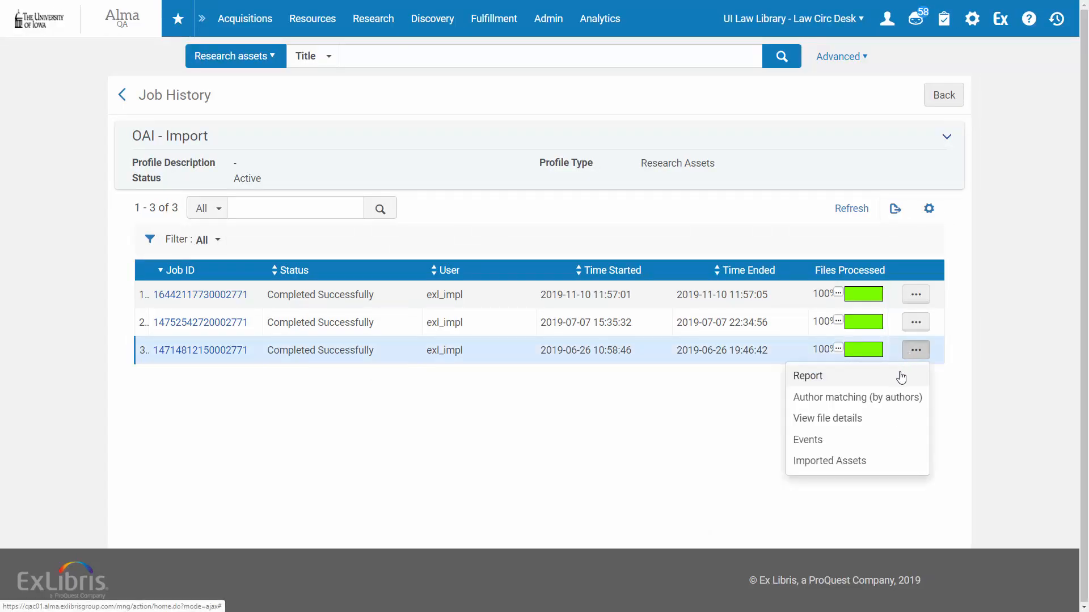
{"action": "left_click", "coordinate": [807, 376]}
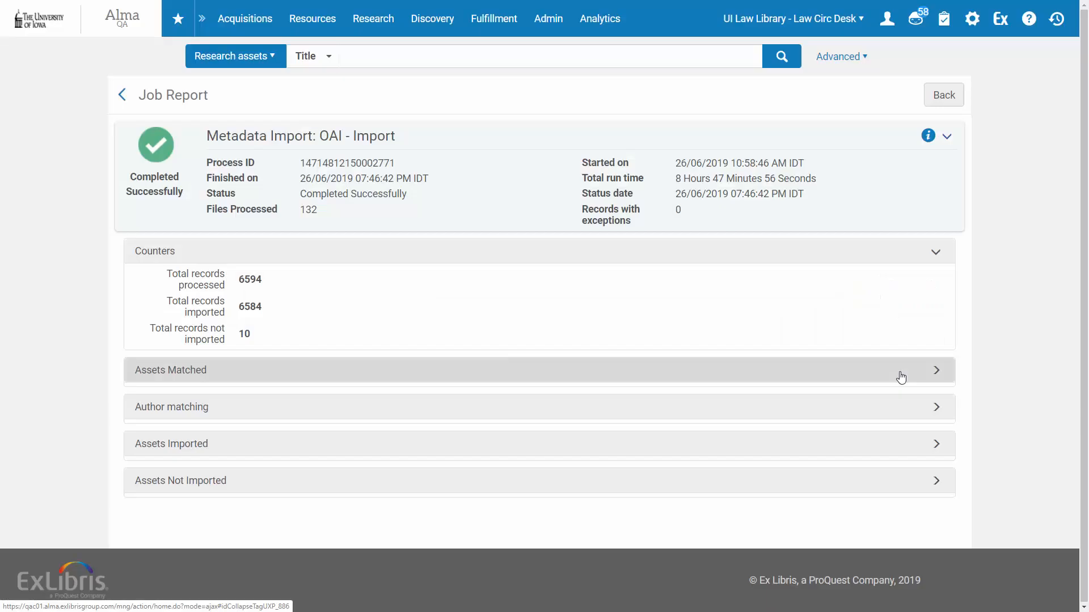